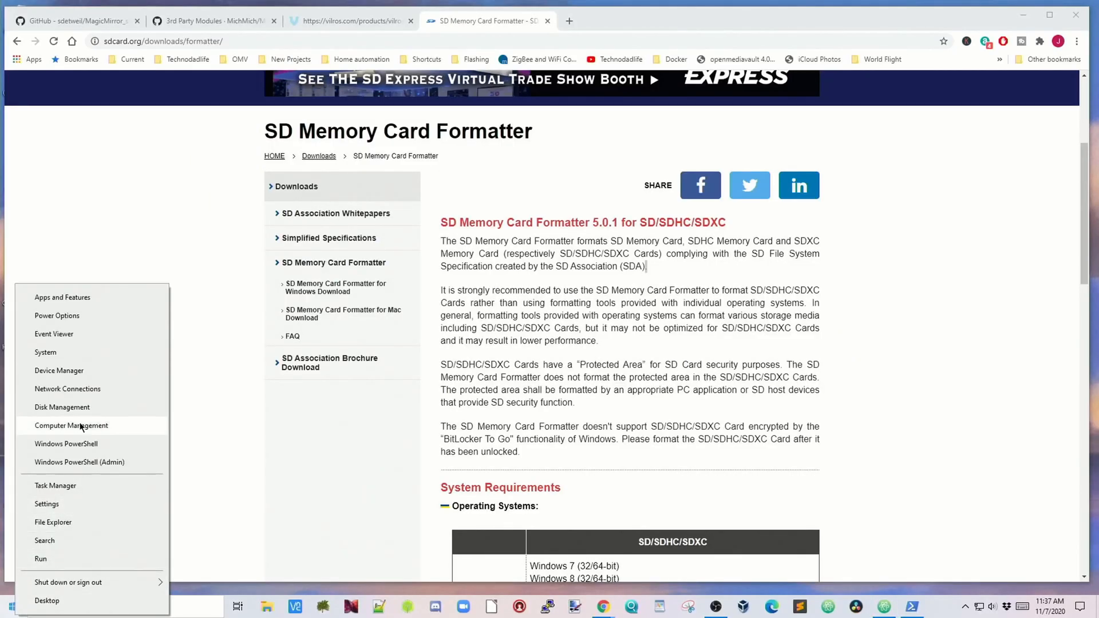
{"action": "left_click", "coordinate": [66, 444]}
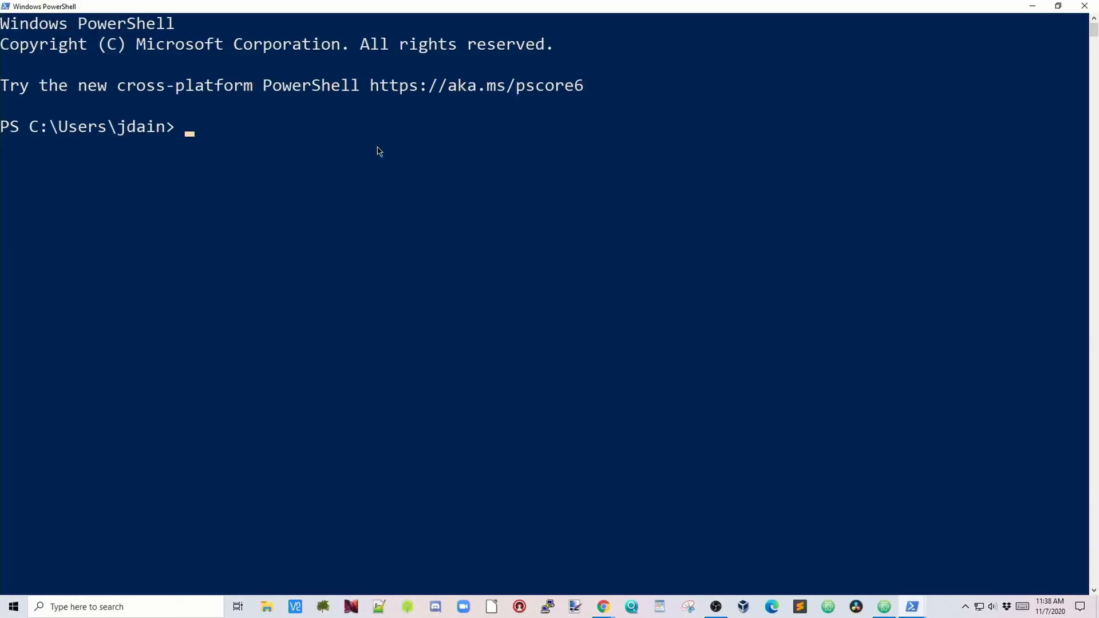
{"action": "mouse_move", "coordinate": [319, 147]}
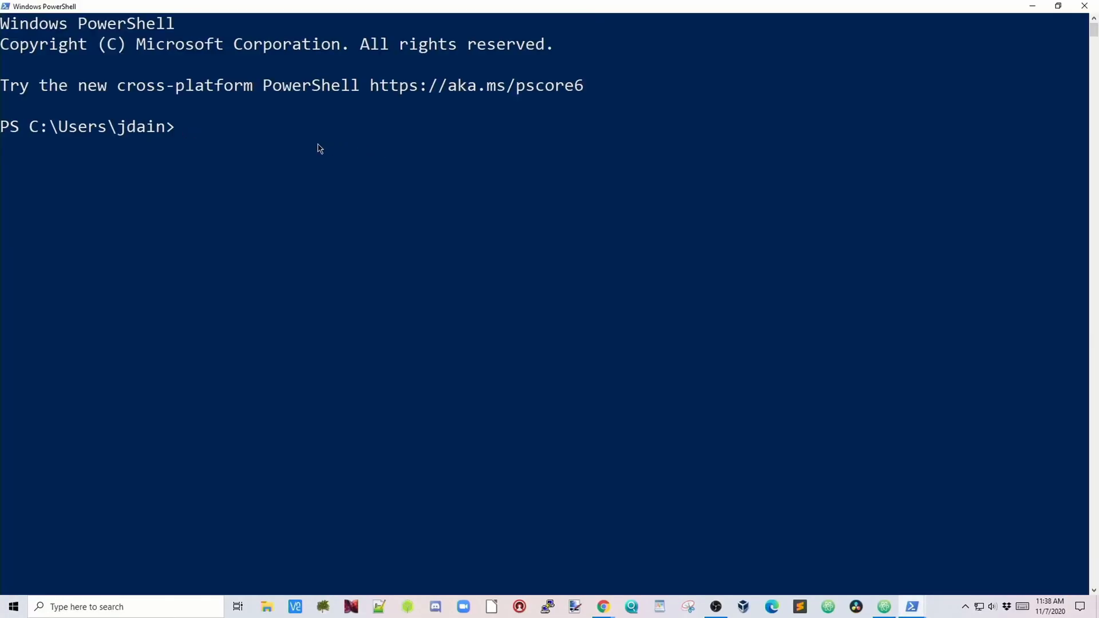
{"action": "type", "text": "ssh pi@raspberrypi.local"}
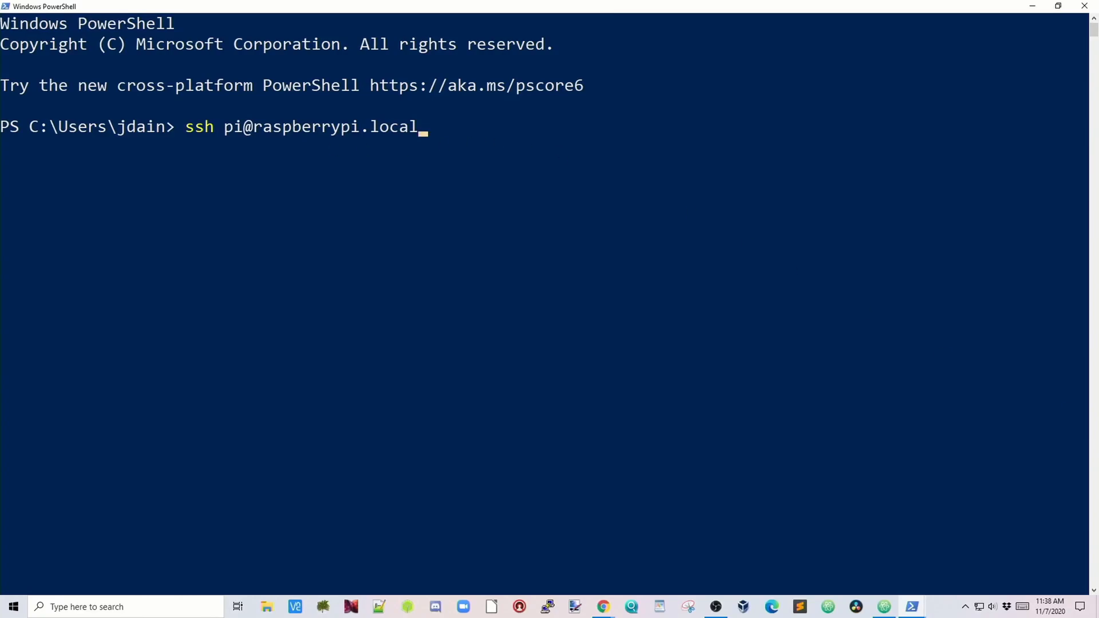
{"action": "key", "text": "Return"}
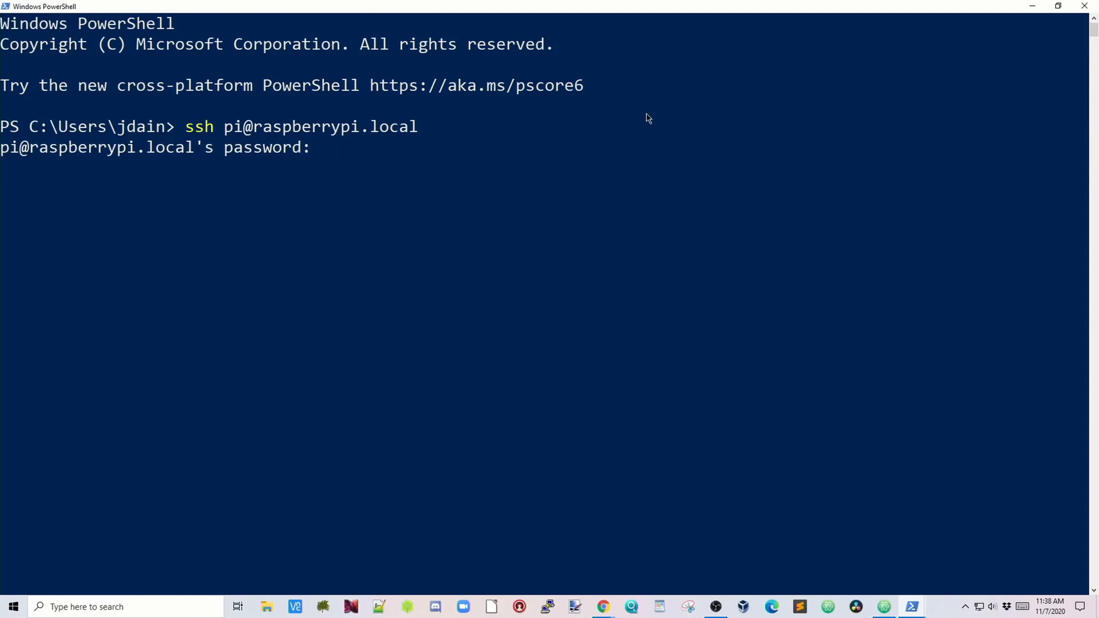
{"action": "type", "text": "sudo raspi-config"}
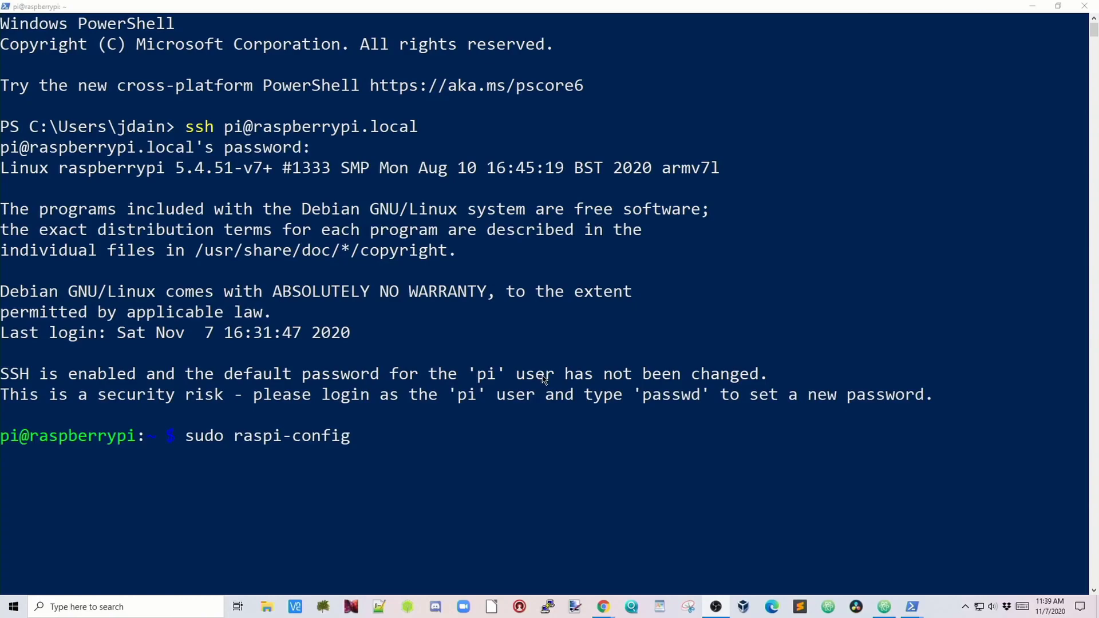
Step: Run raspi-config and change the pi user's password via 1 Change User Password
{"action": "key", "text": "Return"}
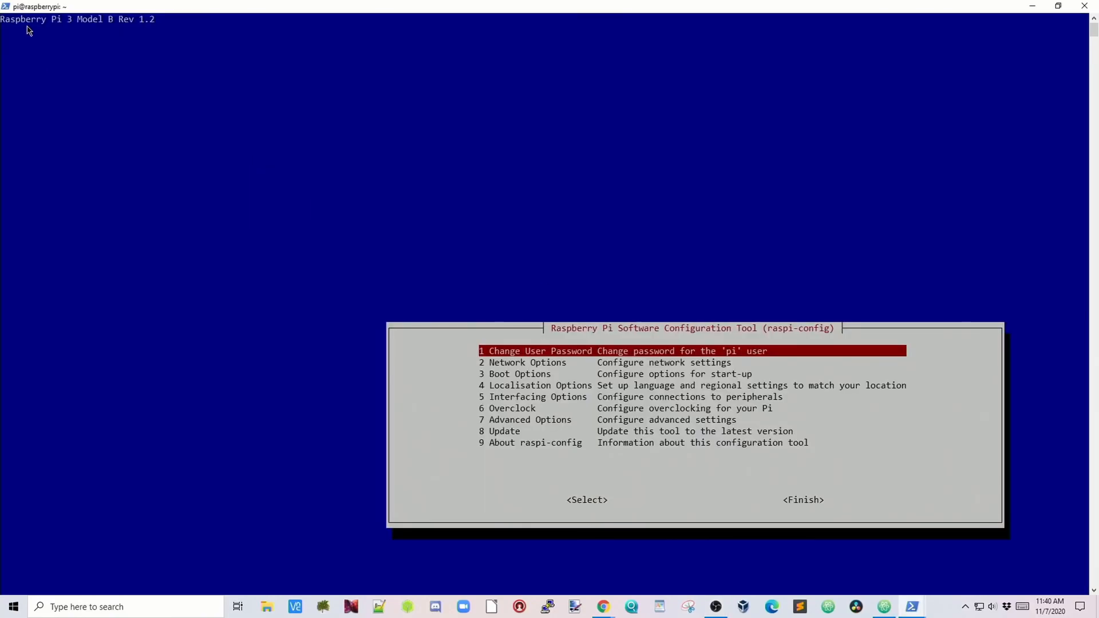
{"action": "mouse_move", "coordinate": [90, 30]}
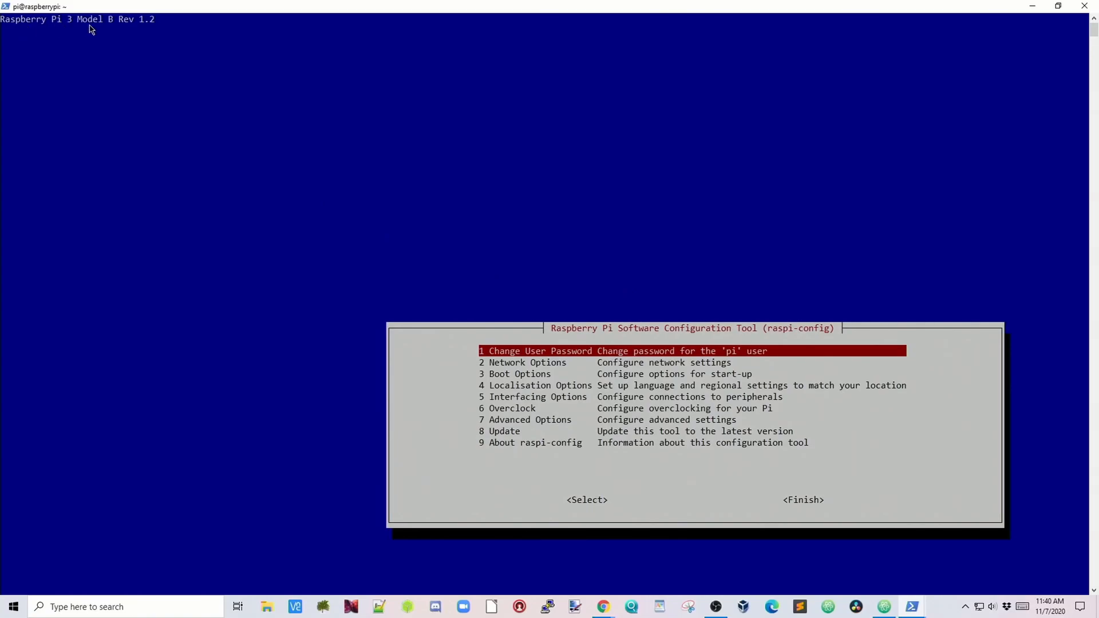
{"action": "mouse_move", "coordinate": [75, 37]}
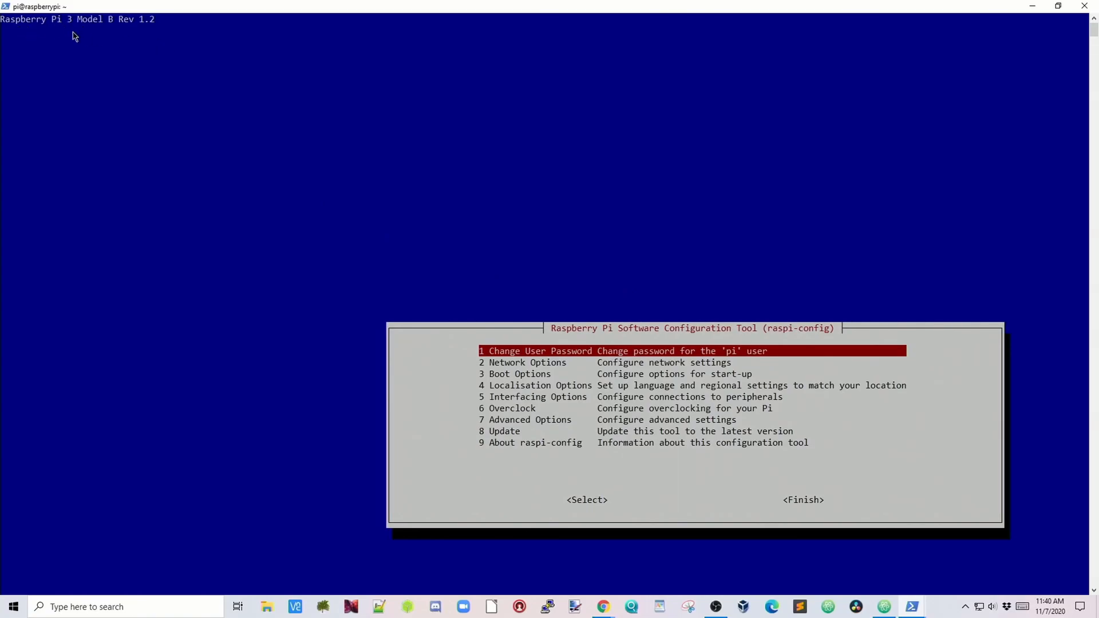
{"action": "mouse_move", "coordinate": [79, 32]}
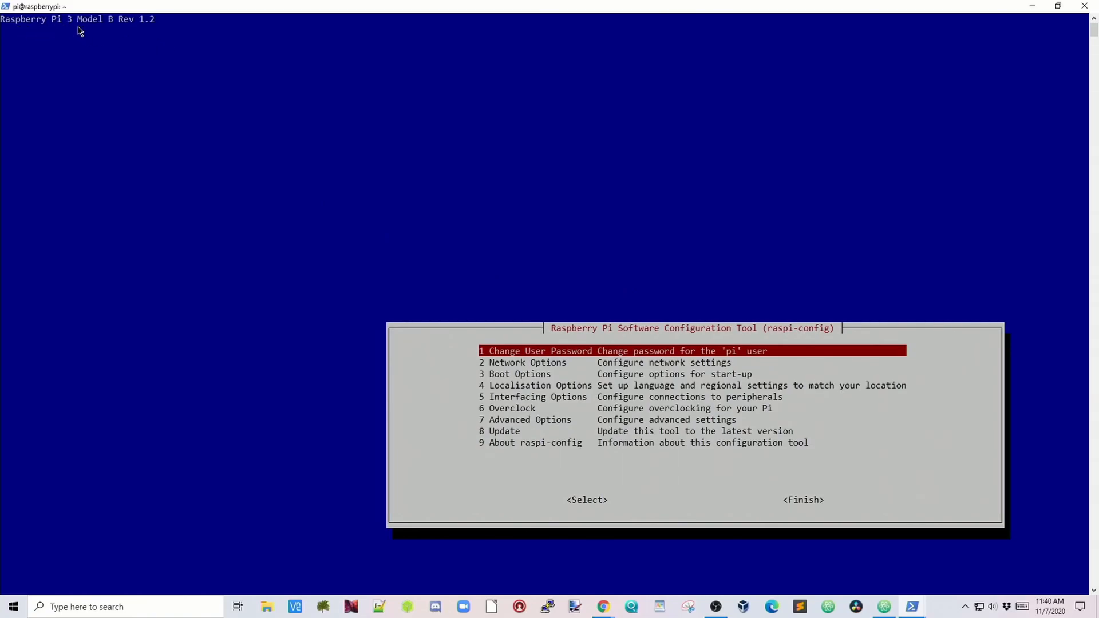
{"action": "mouse_move", "coordinate": [527, 280]}
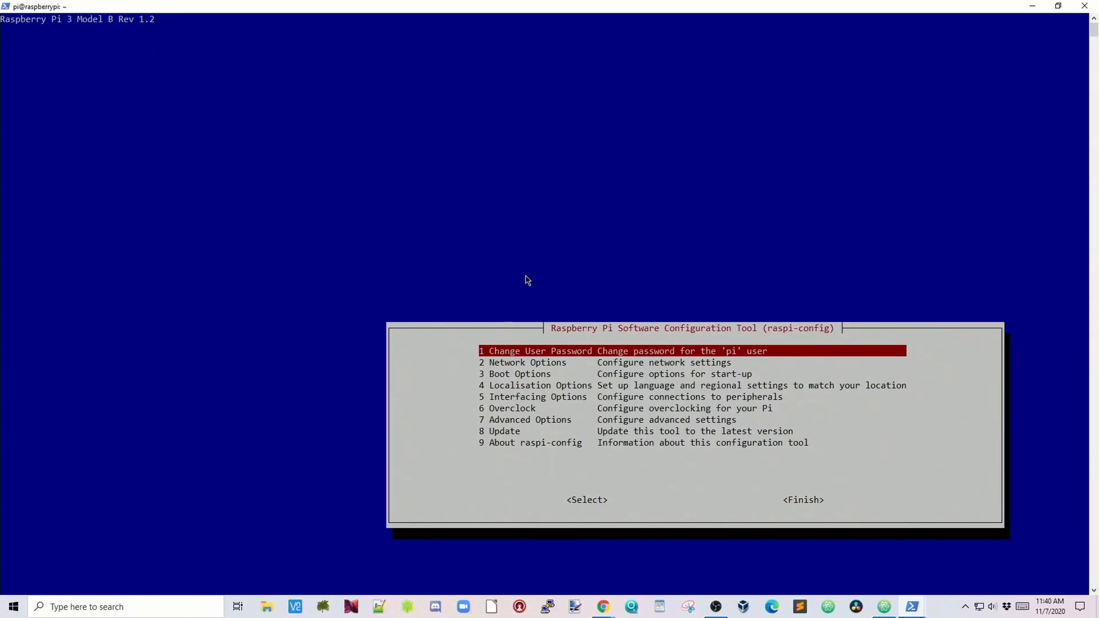
{"action": "mouse_move", "coordinate": [611, 368]}
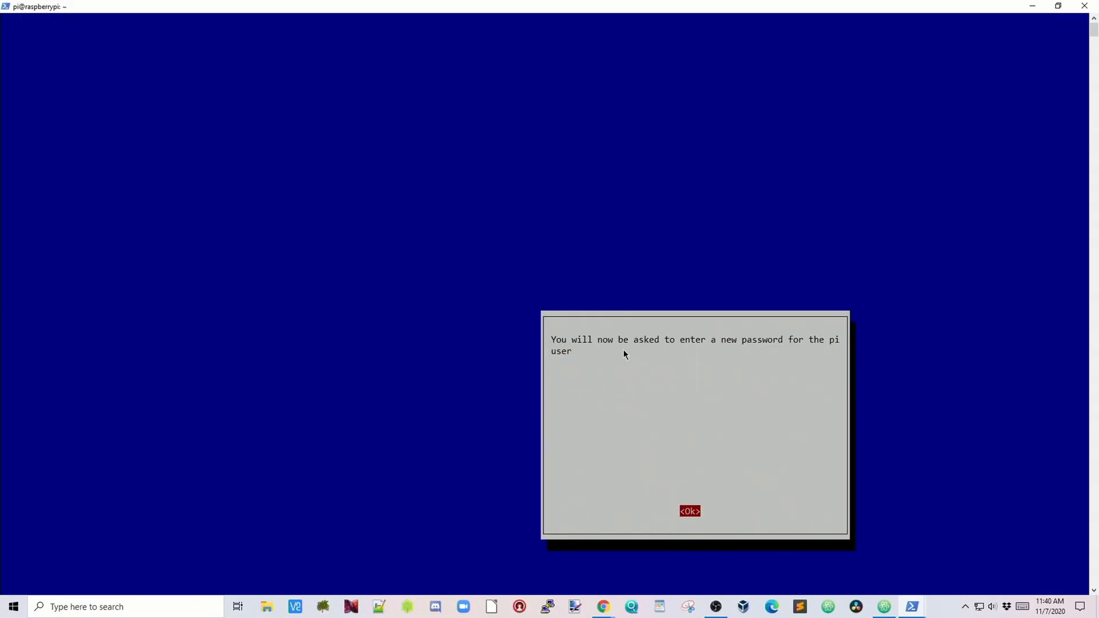
{"action": "left_click", "coordinate": [689, 511]}
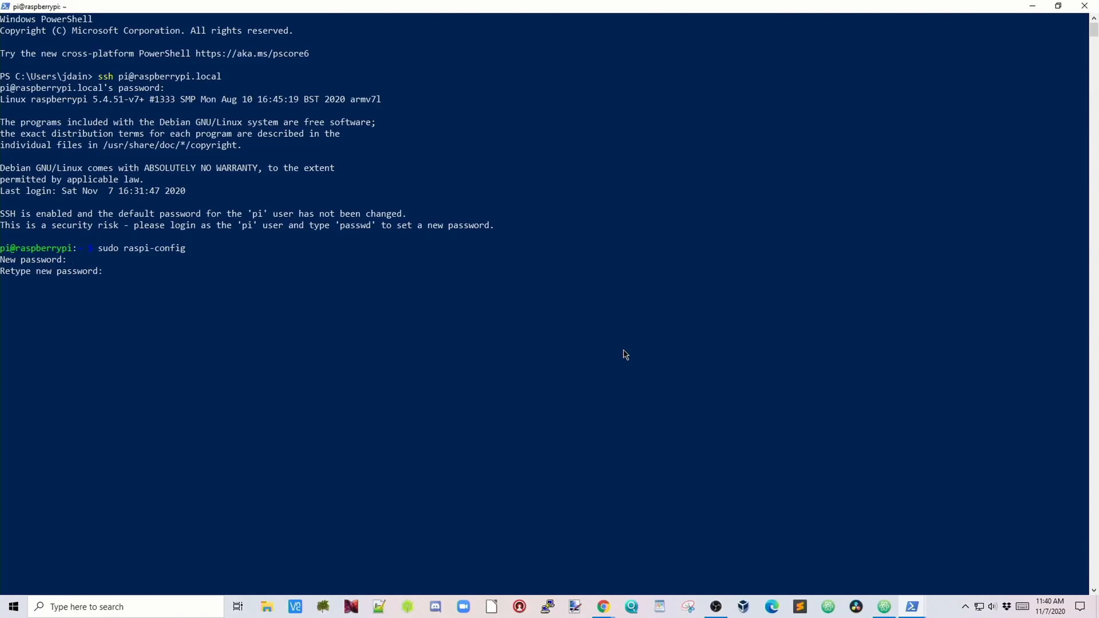
{"action": "key", "text": "Return"}
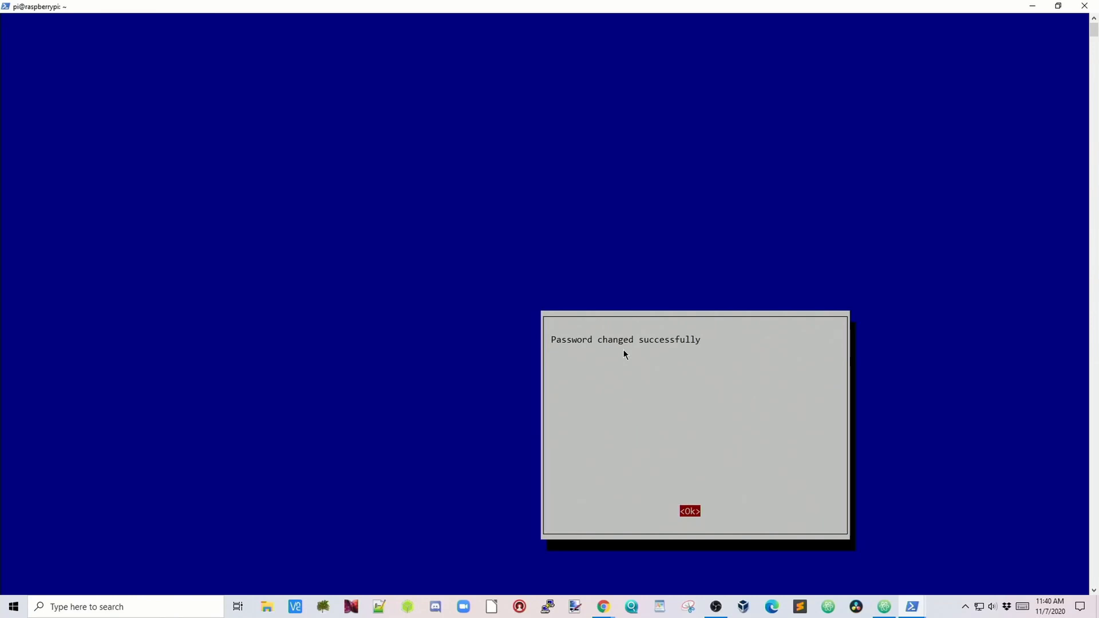
{"action": "left_click", "coordinate": [690, 510]}
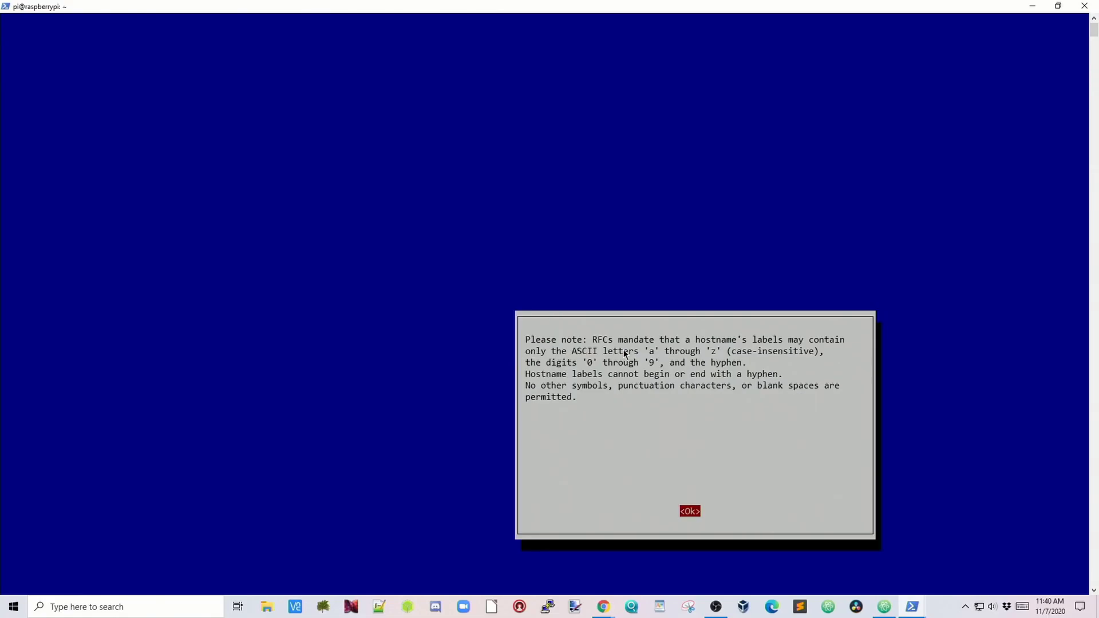
Step: Enter the new hostname beginning 'ma' and move into the next raspi-config option
{"action": "left_click", "coordinate": [690, 510]}
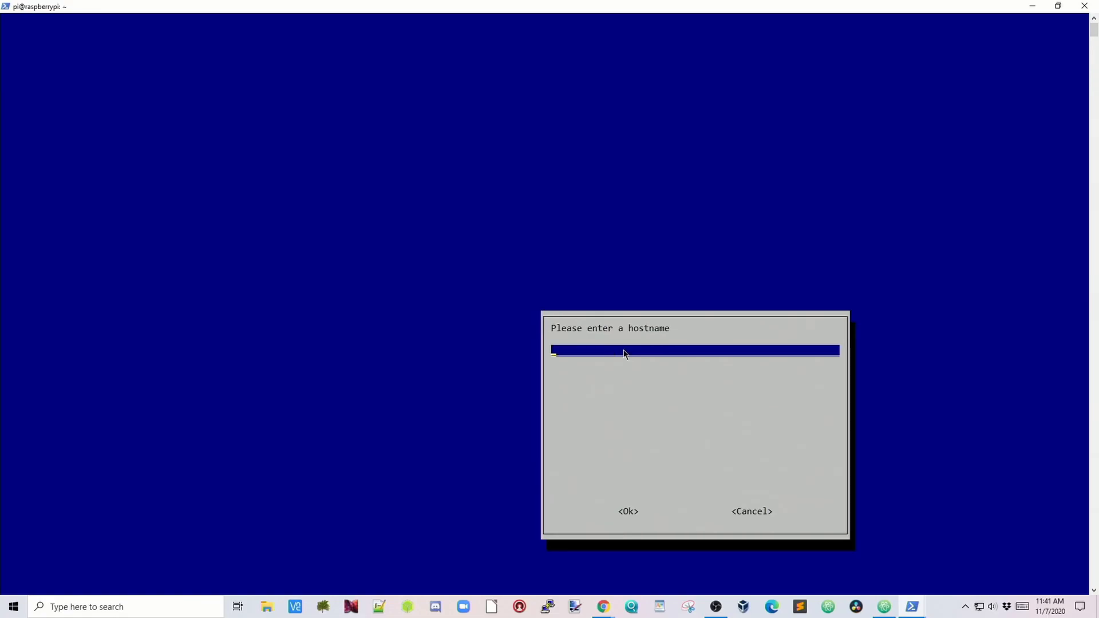
{"action": "type", "text": "ma"}
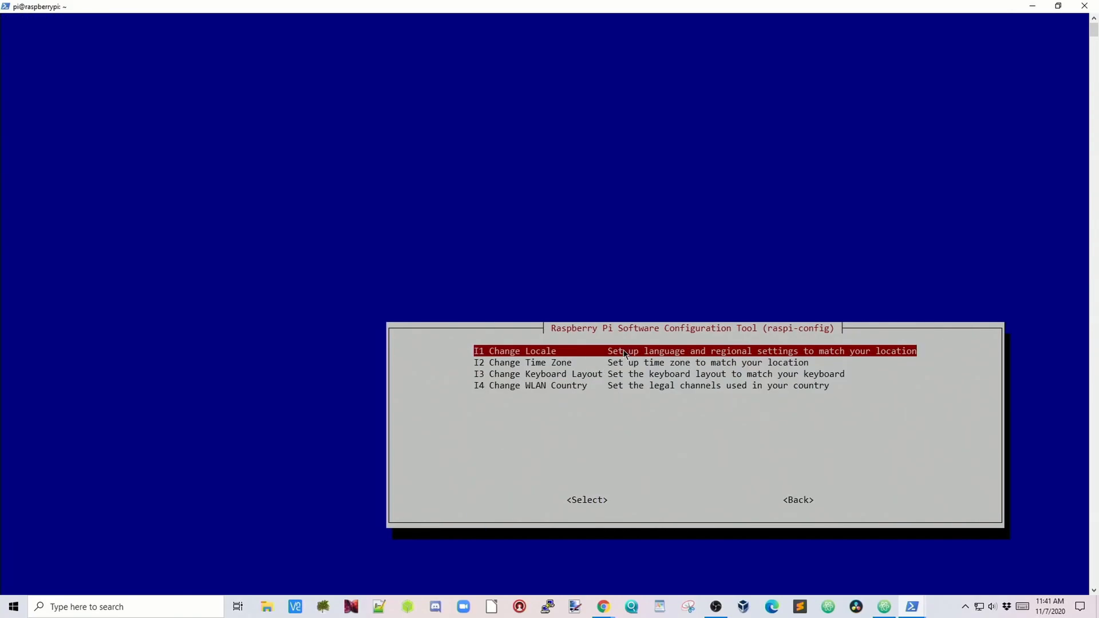
{"action": "key", "text": "Down"}
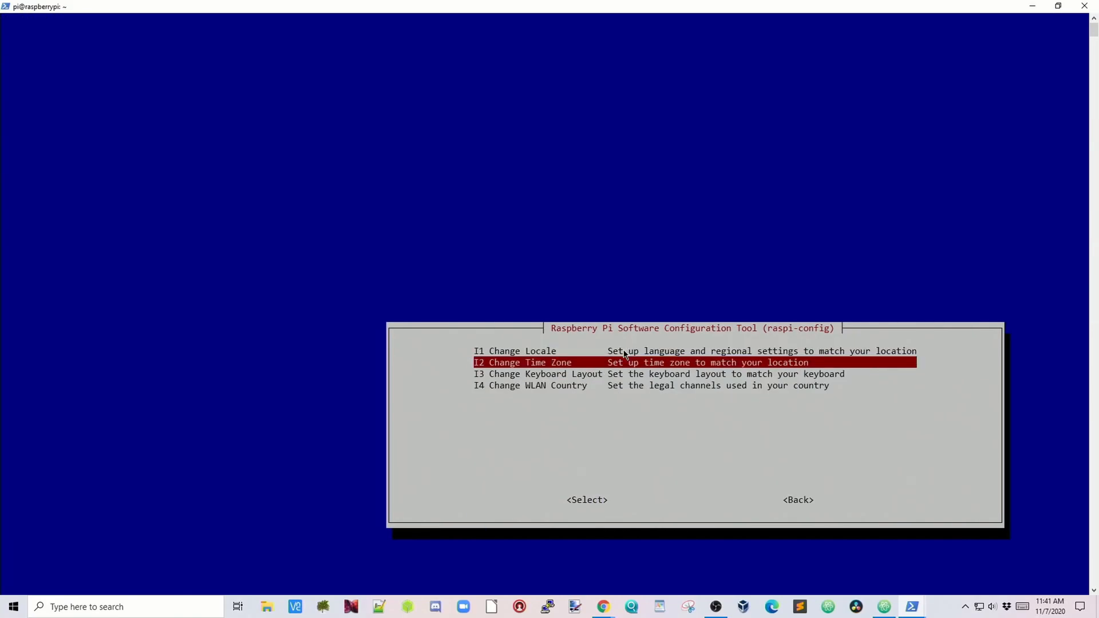
{"action": "key", "text": "Return"}
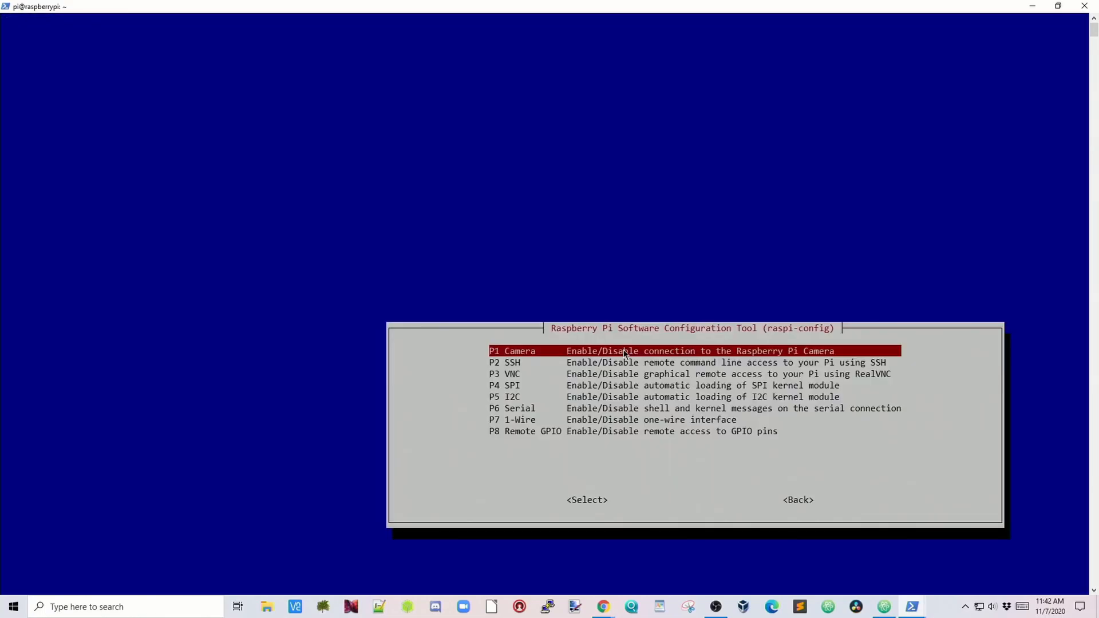
Step: Step through the interfacing options and select Finish to exit raspi-config
{"action": "key", "text": "Down"}
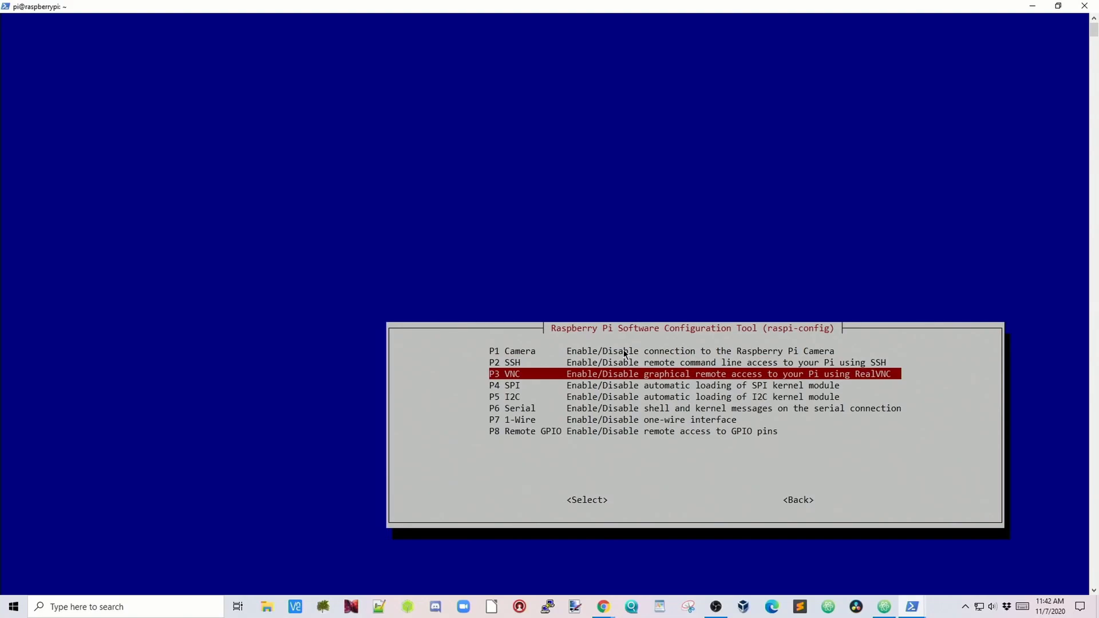
{"action": "left_click", "coordinate": [586, 500]}
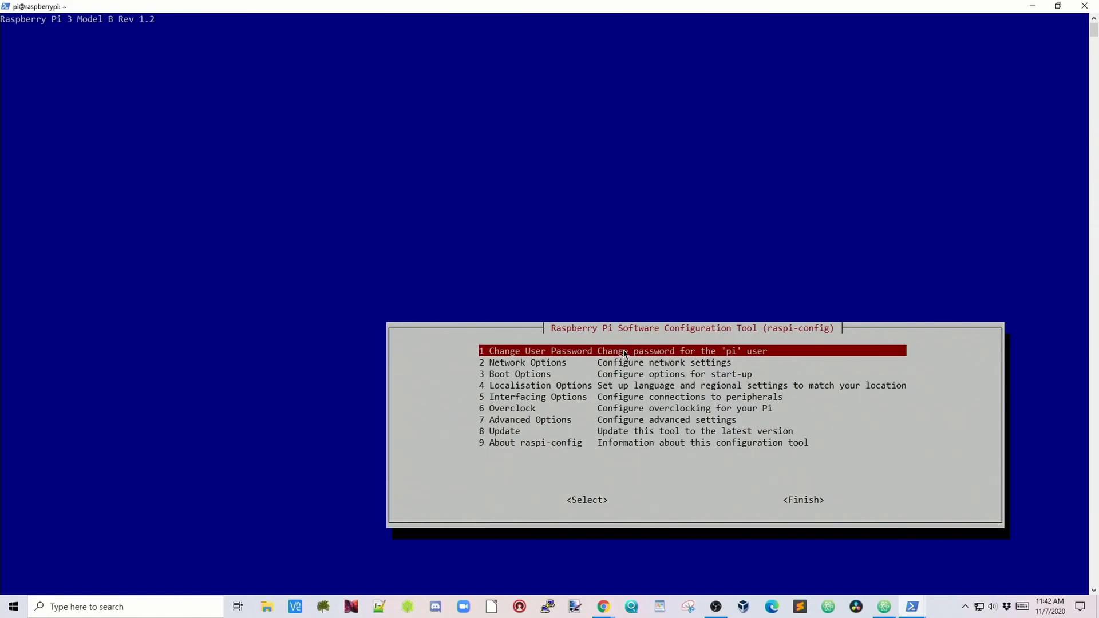
{"action": "key", "text": "down"}
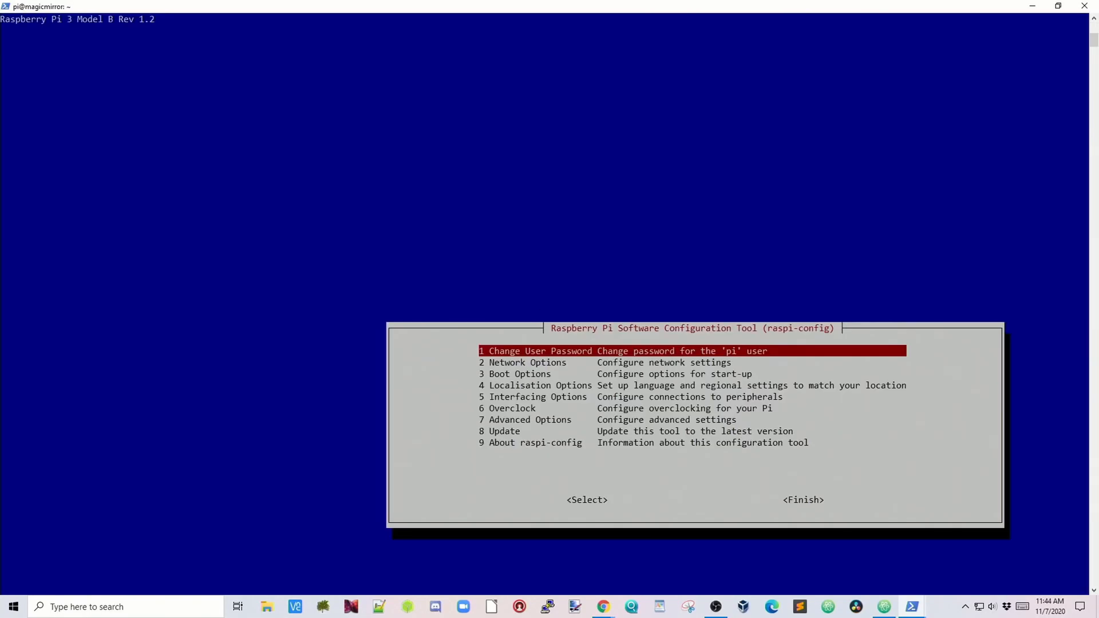
{"action": "key", "text": "Tab"}
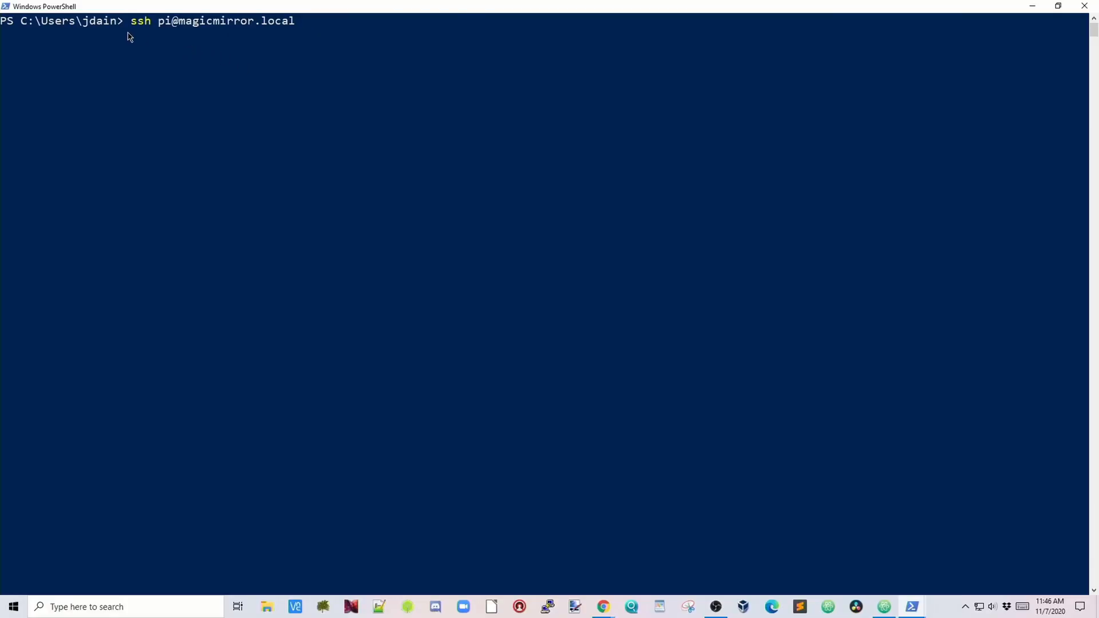
{"action": "mouse_move", "coordinate": [140, 30]}
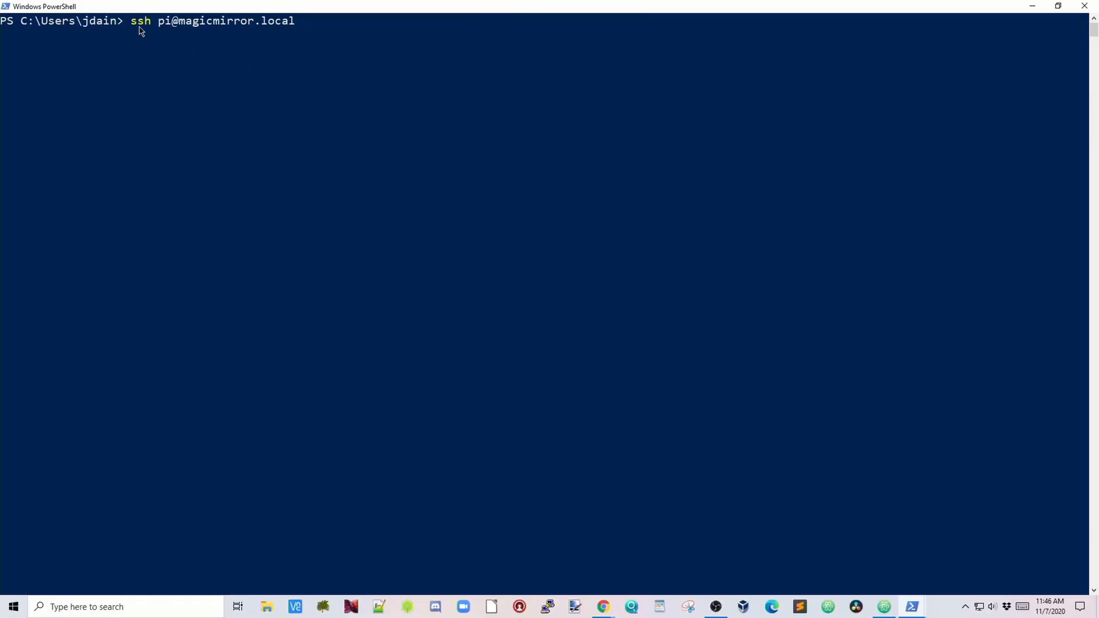
{"action": "mouse_move", "coordinate": [273, 39]}
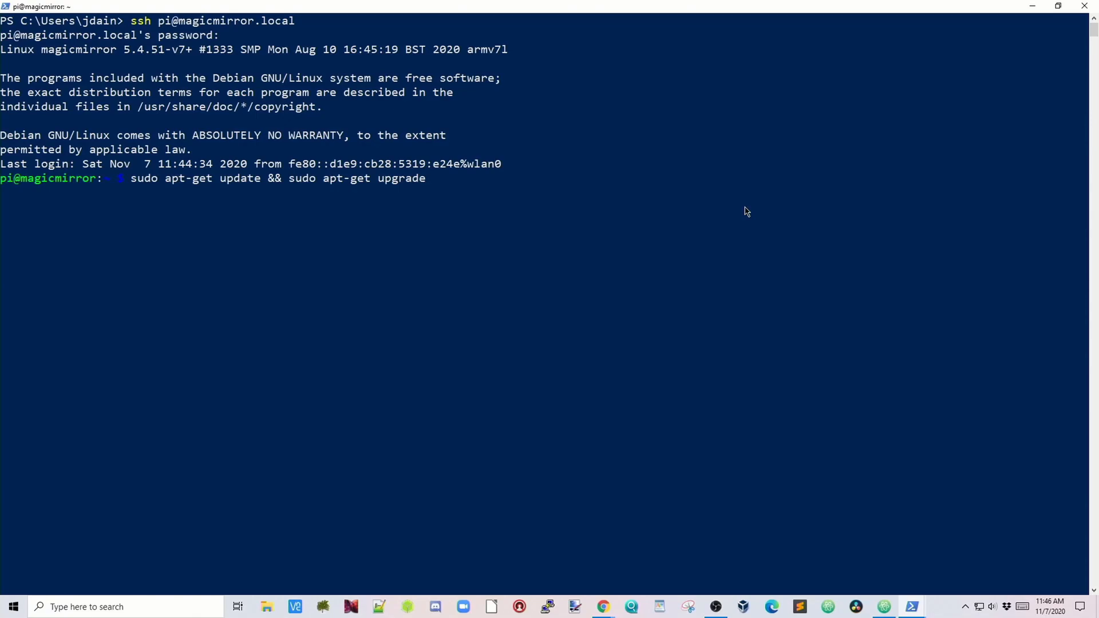
{"action": "left_click", "coordinate": [601, 607]}
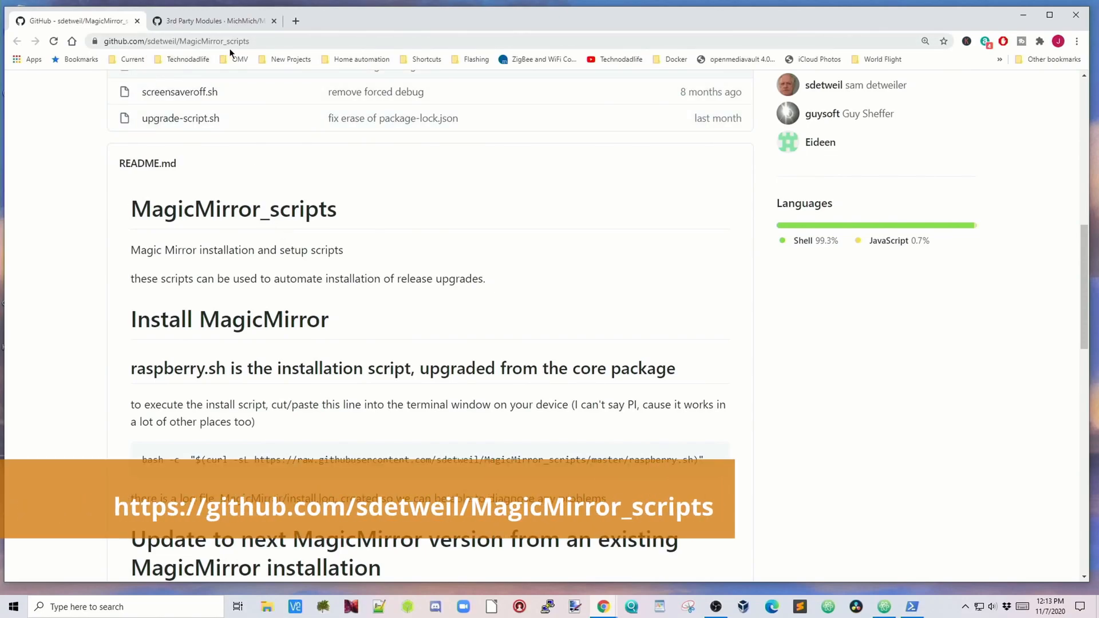
Step: Select and copy the bash -c raspberry.sh install command from the MagicMirror_scripts README
{"action": "scroll", "scroll_direction": "down", "scroll_amount": 3}
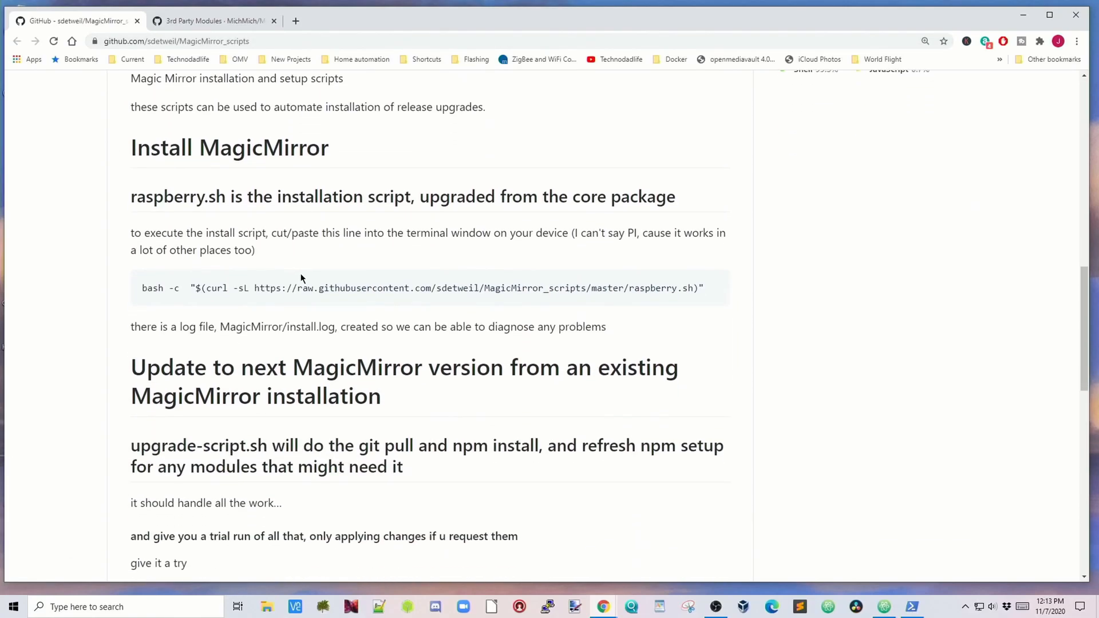
{"action": "scroll", "scroll_direction": "up", "scroll_amount": 3}
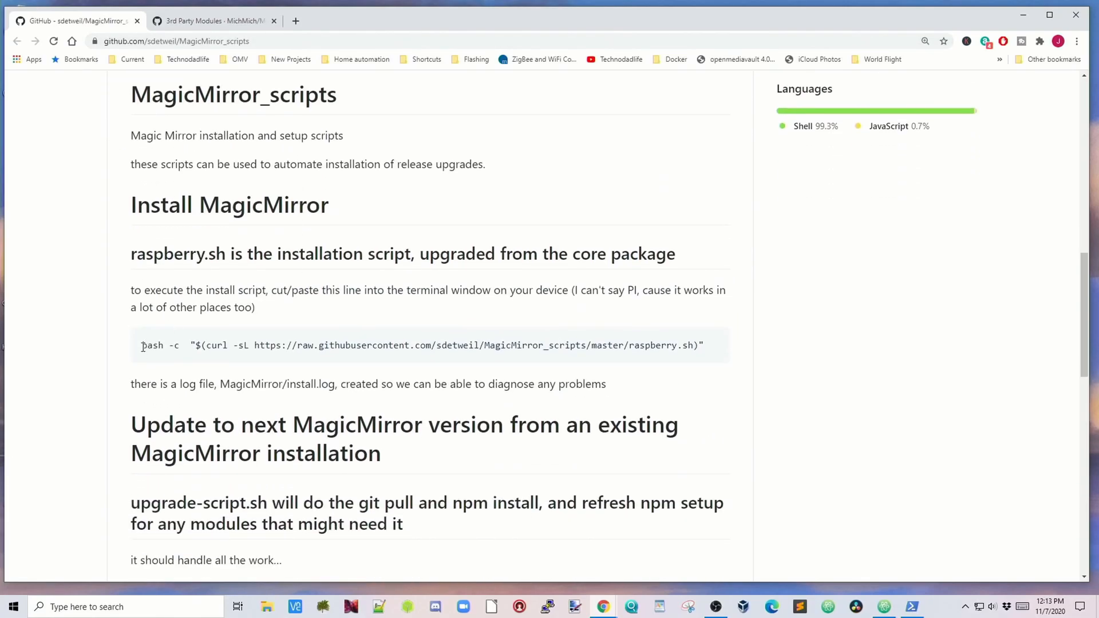
{"action": "triple_click", "coordinate": [420, 345]}
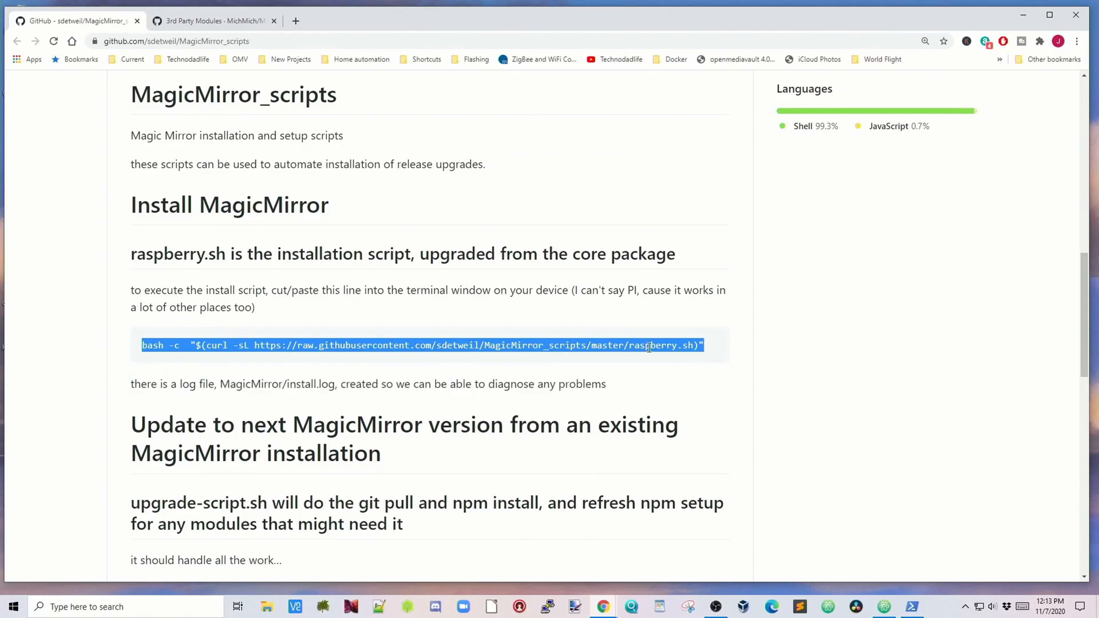
{"action": "left_click", "coordinate": [909, 607]}
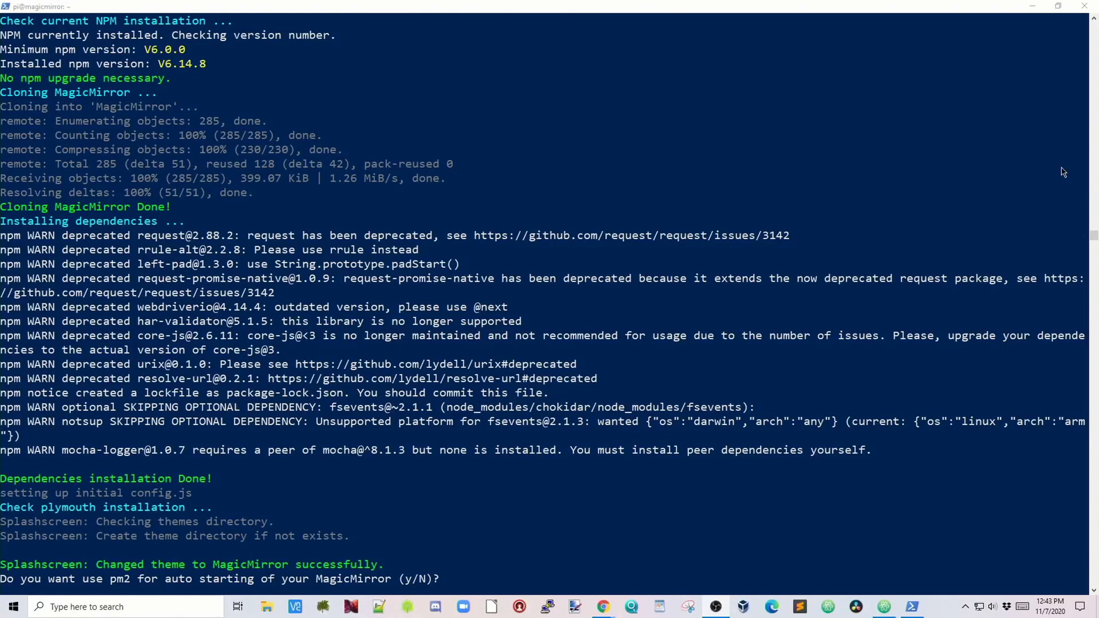
{"action": "mouse_move", "coordinate": [373, 552]}
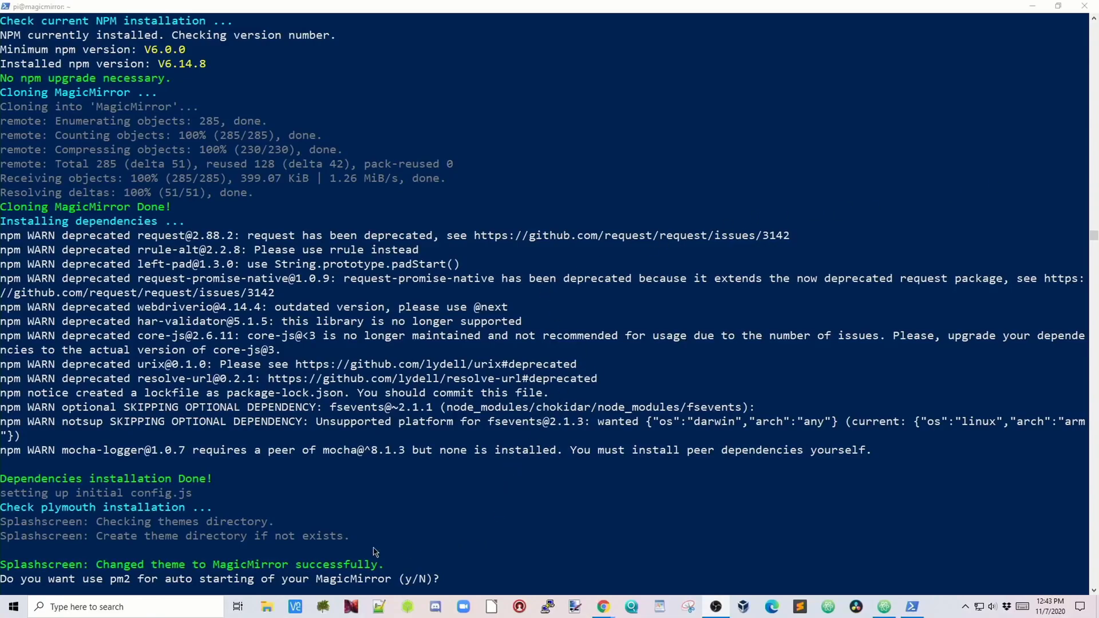
{"action": "mouse_move", "coordinate": [310, 595]}
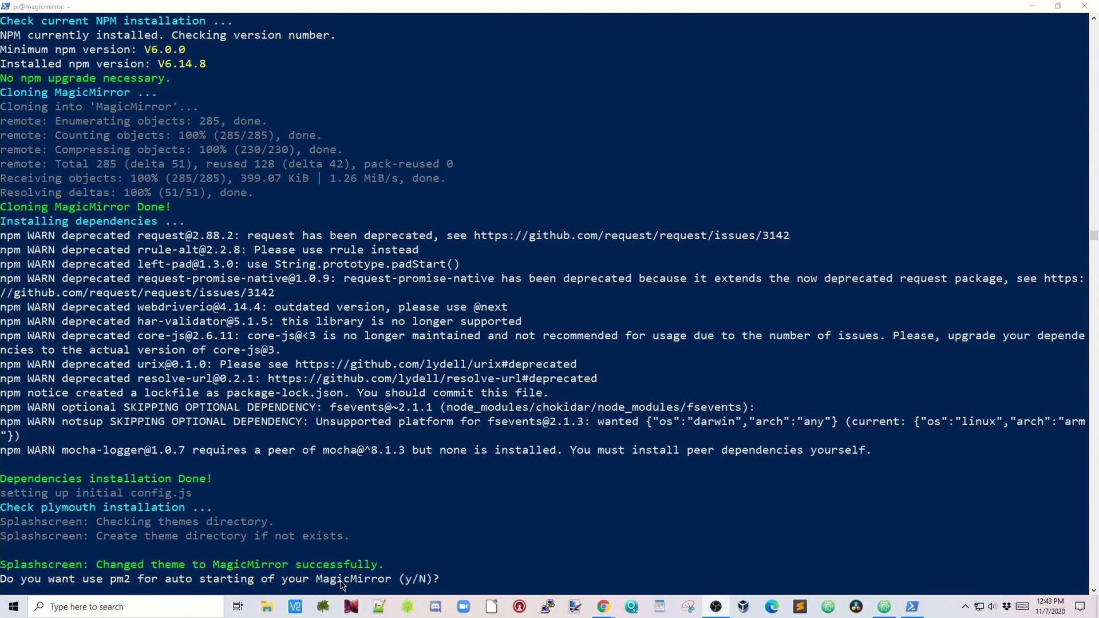
Step: Answer y so the installer sets up pm2 to auto-start MagicMirror
{"action": "type", "text": "y"}
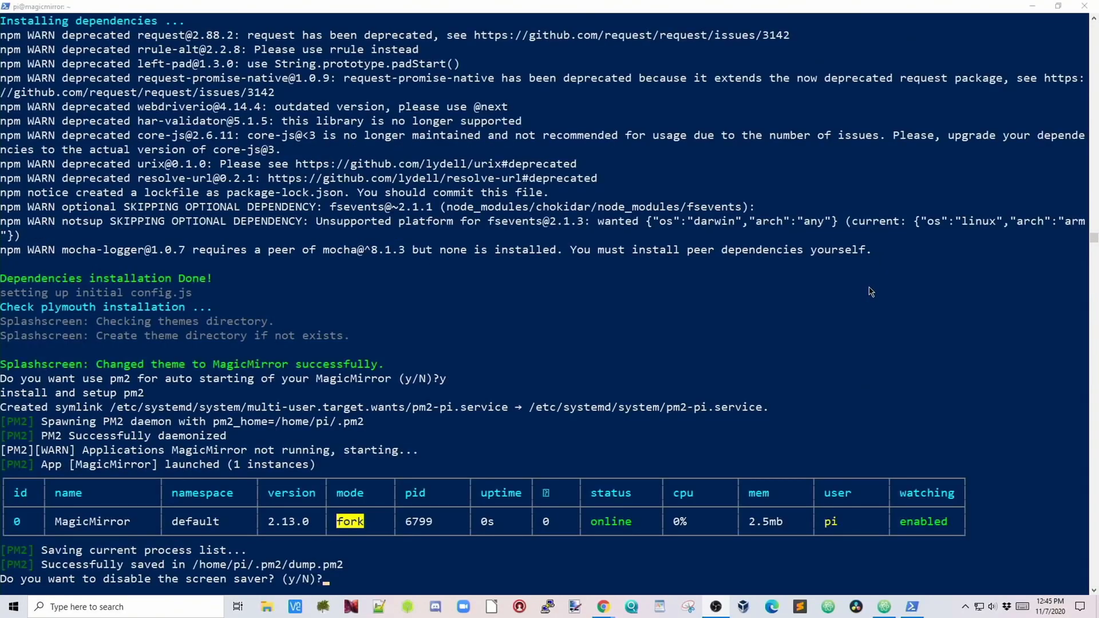
{"action": "mouse_move", "coordinate": [427, 458]}
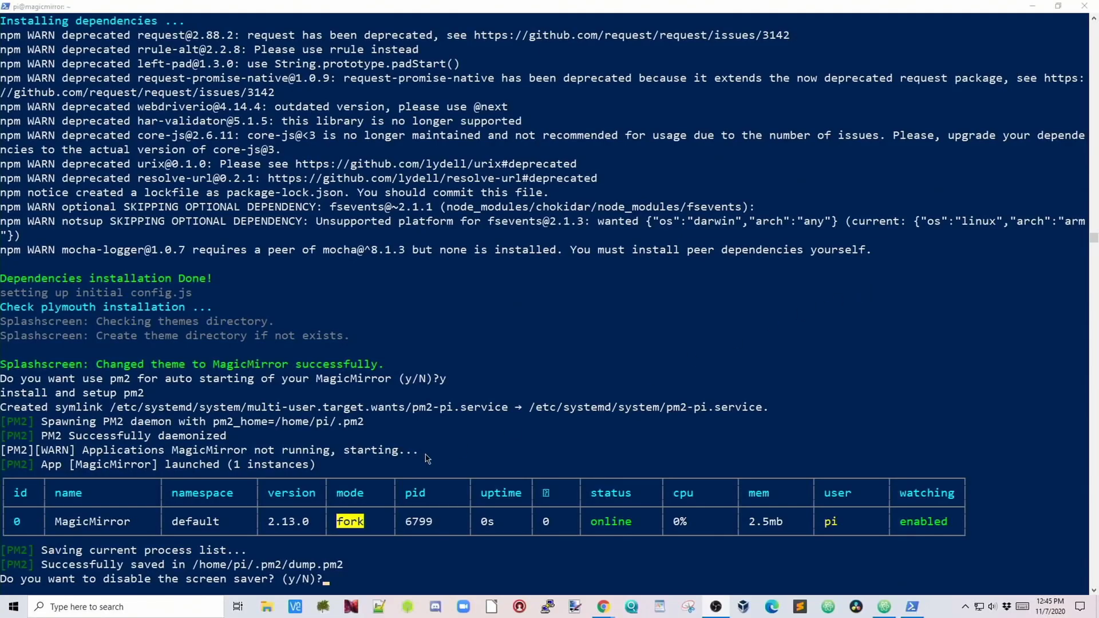
{"action": "mouse_move", "coordinate": [614, 509]}
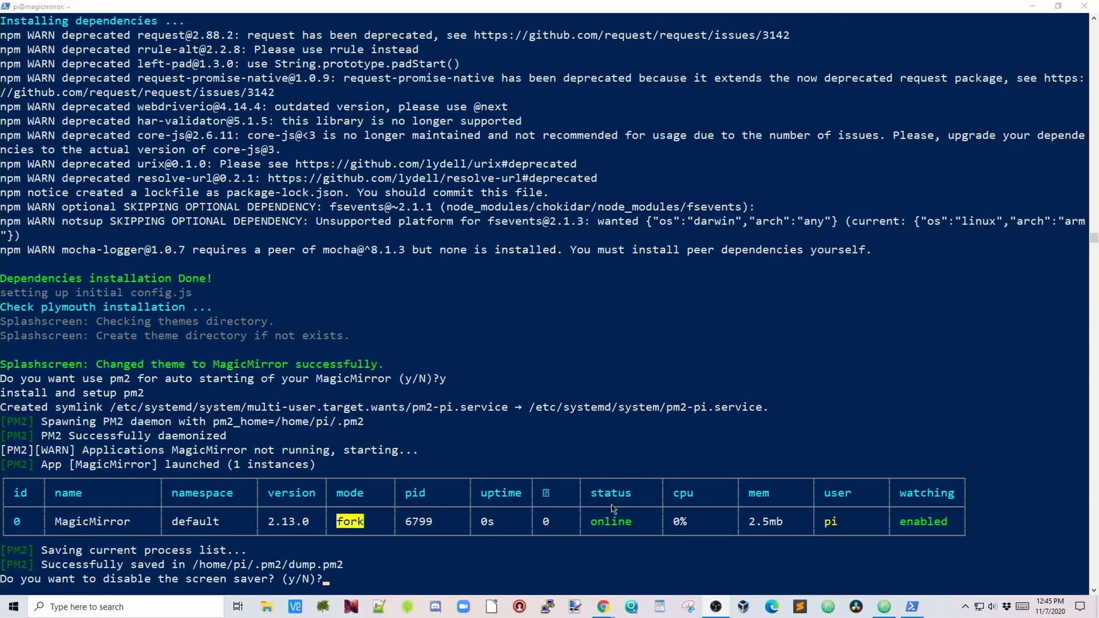
{"action": "mouse_move", "coordinate": [634, 522]}
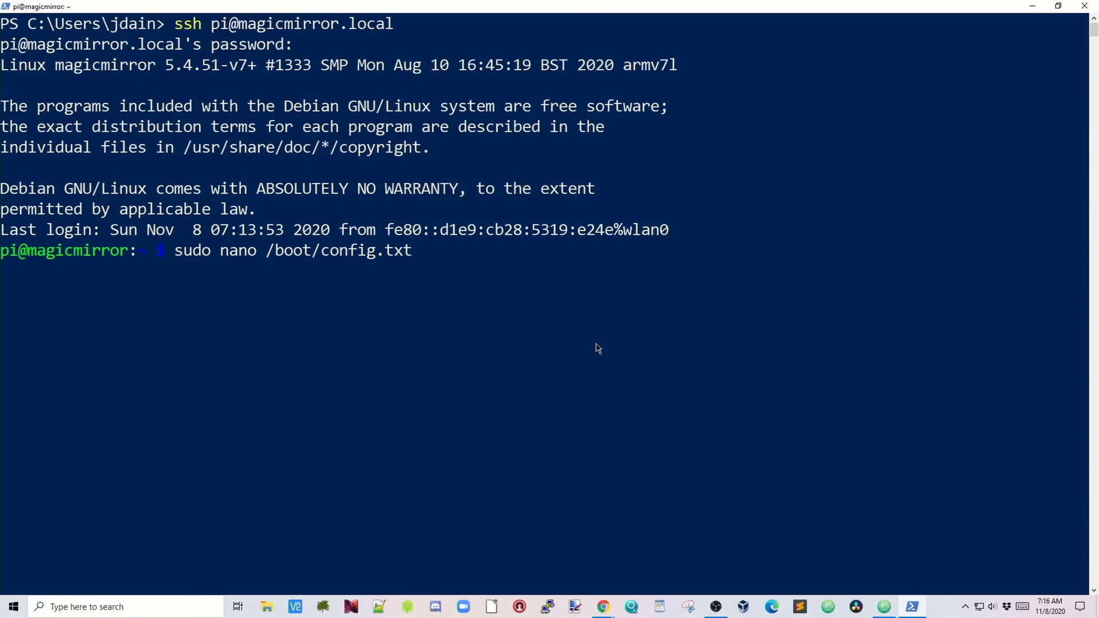
Step: Edit /boot/config.txt in nano, add display_rotate=1 at the end, and exit with Ctrl+X
{"action": "key", "text": "Return"}
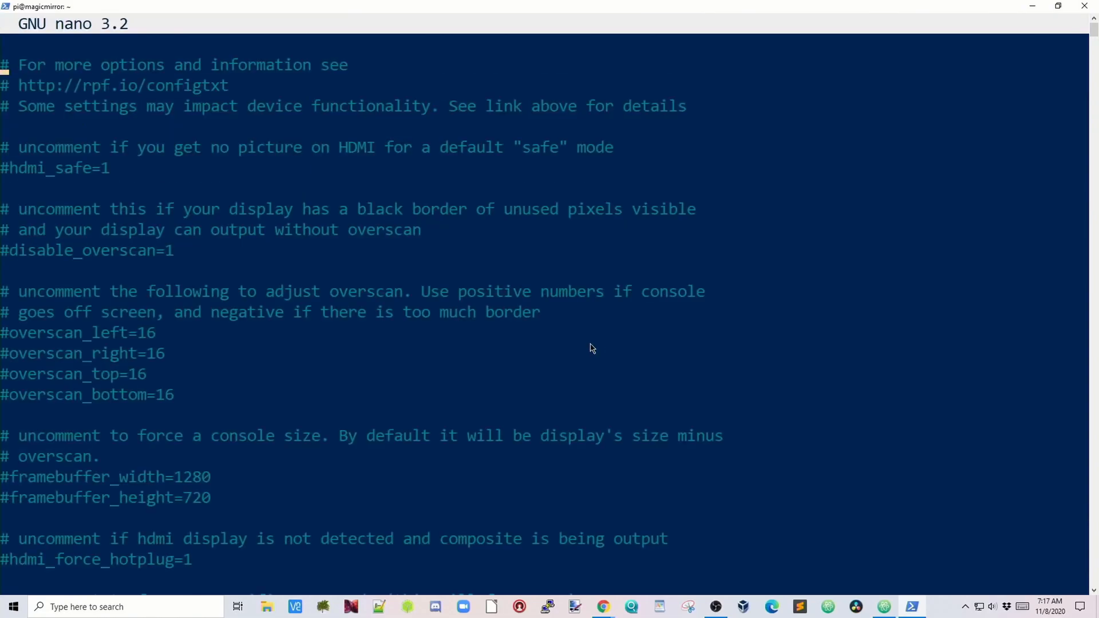
{"action": "scroll", "scroll_direction": "down", "scroll_amount": 3}
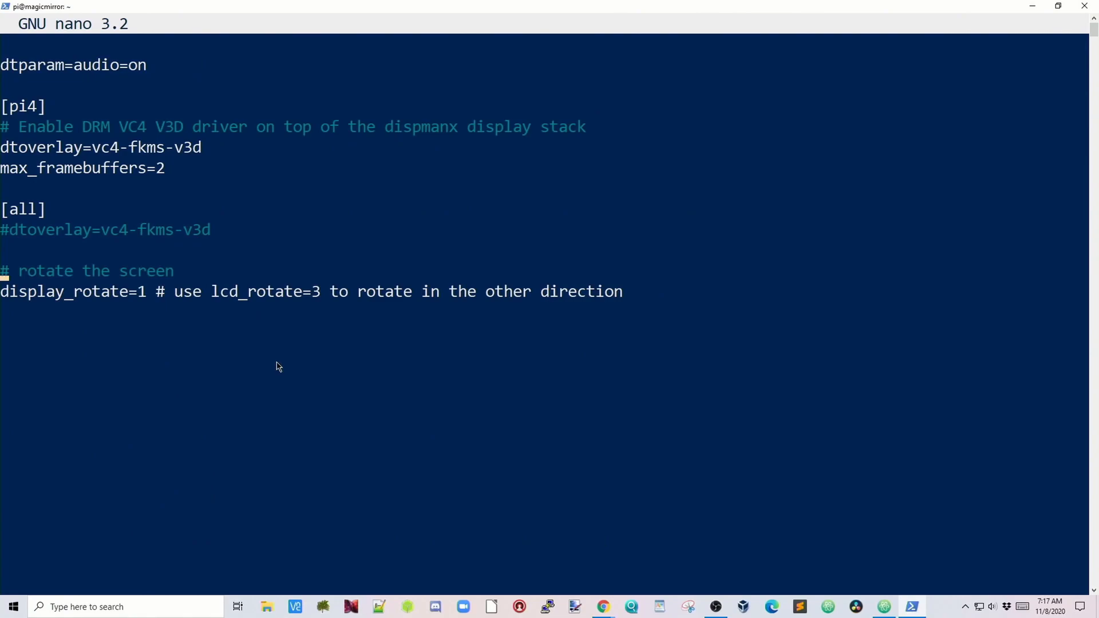
{"action": "mouse_move", "coordinate": [79, 311]}
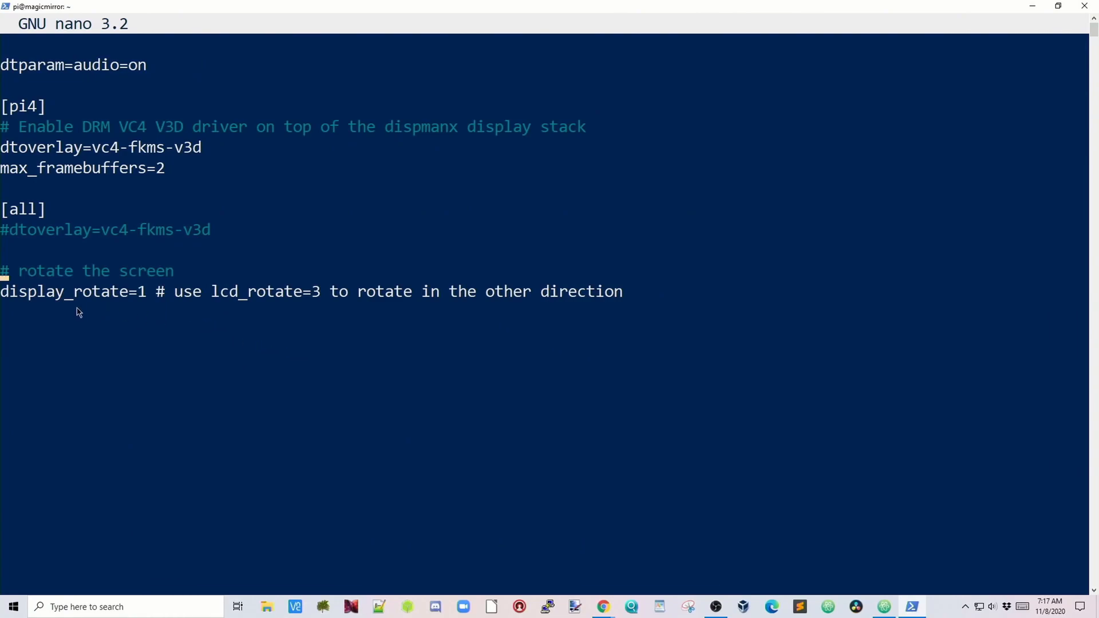
{"action": "mouse_move", "coordinate": [143, 308]}
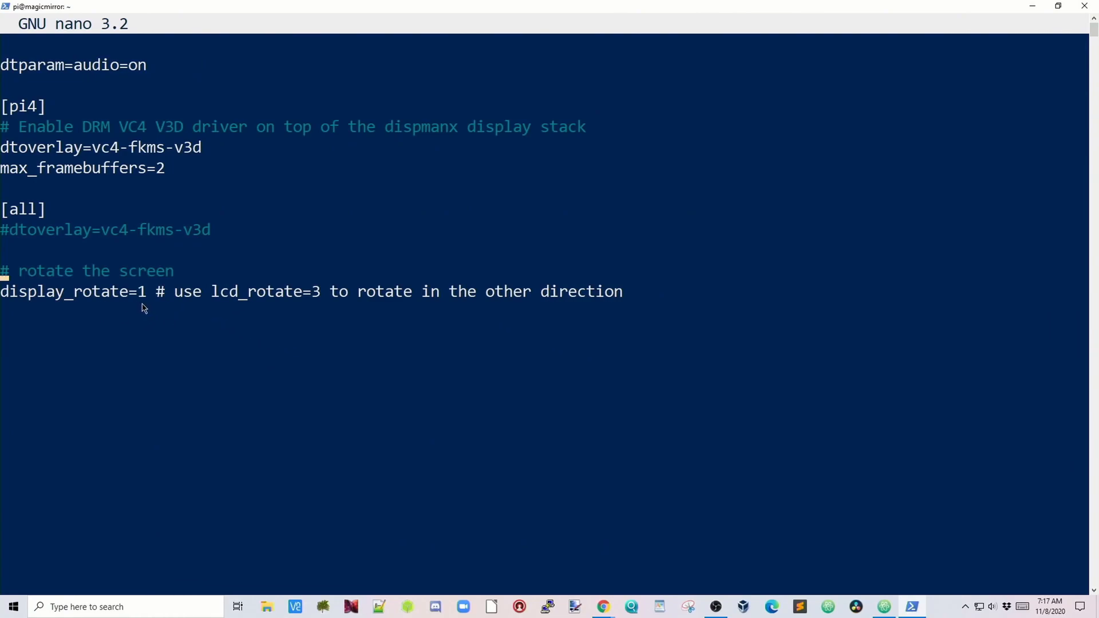
{"action": "key", "text": "ctrl+x"}
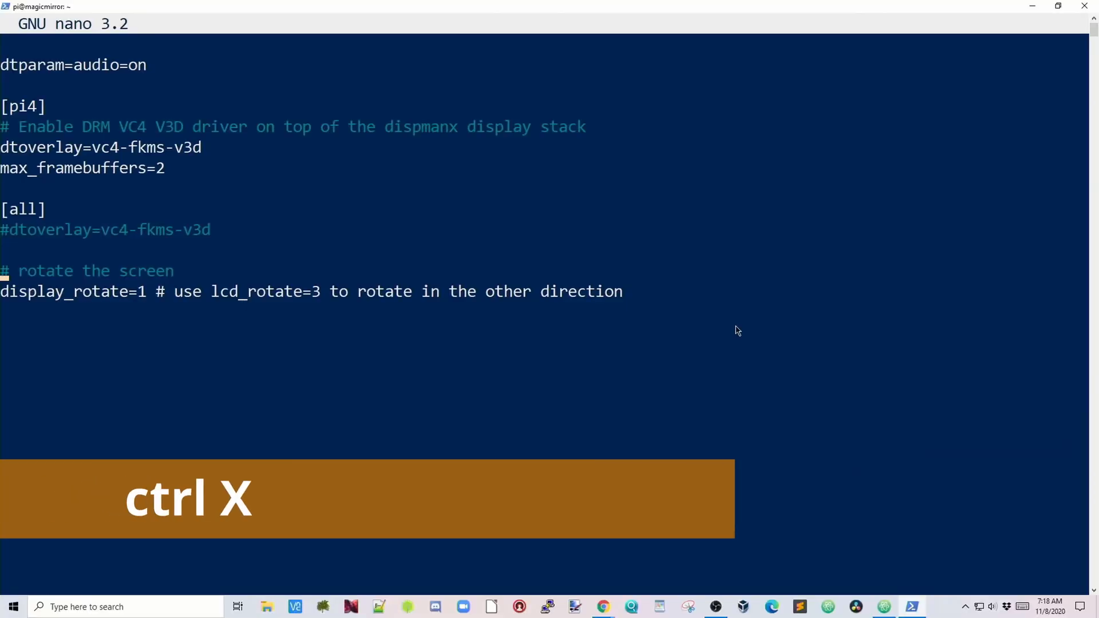
{"action": "key", "text": "ctrl+x"}
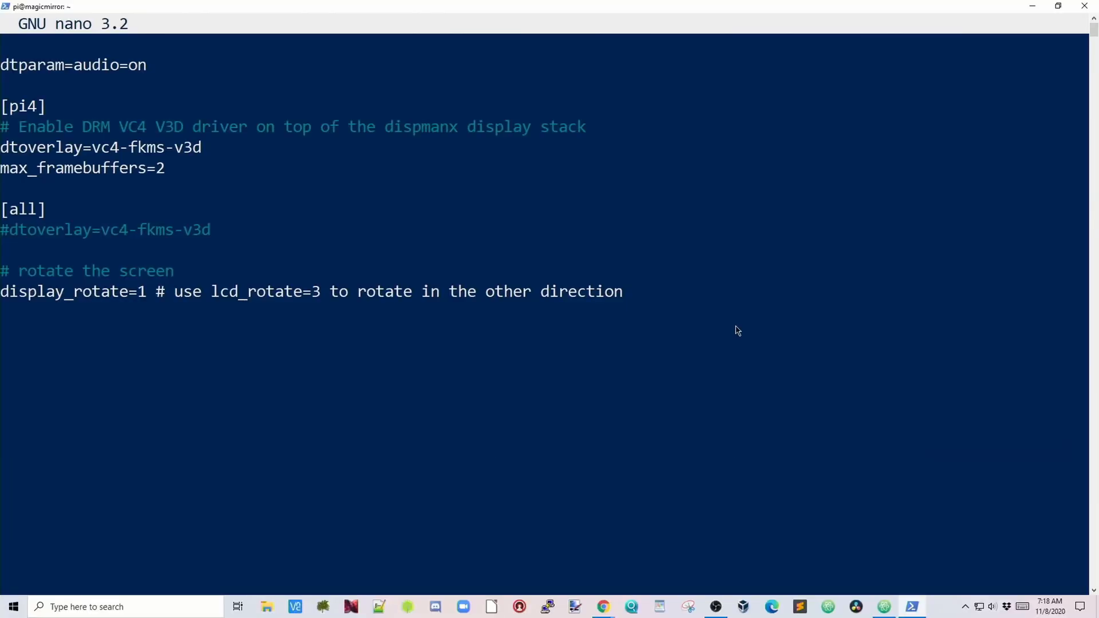